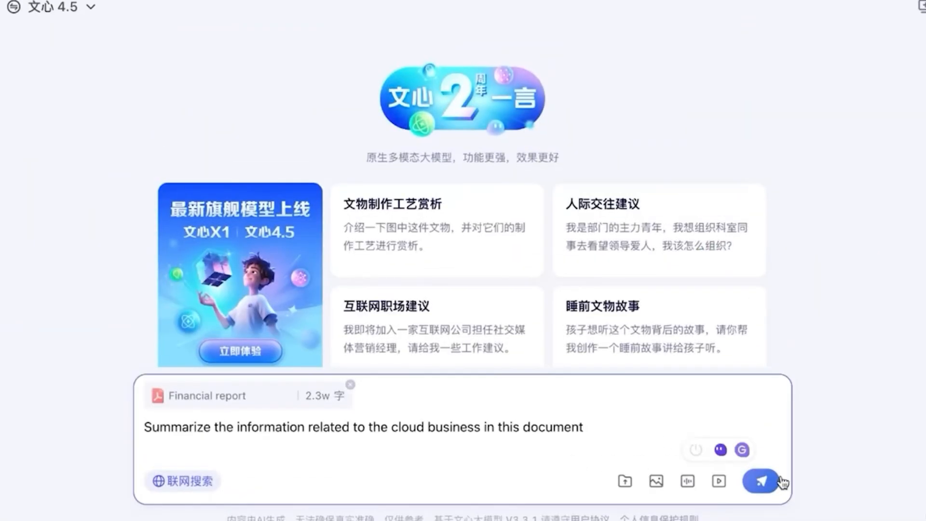
Submit the prompt asking ERNIE 4.5 to summarize cloud business info from the attached Financial report PDF
{"action": "left_click", "coordinate": [761, 481]}
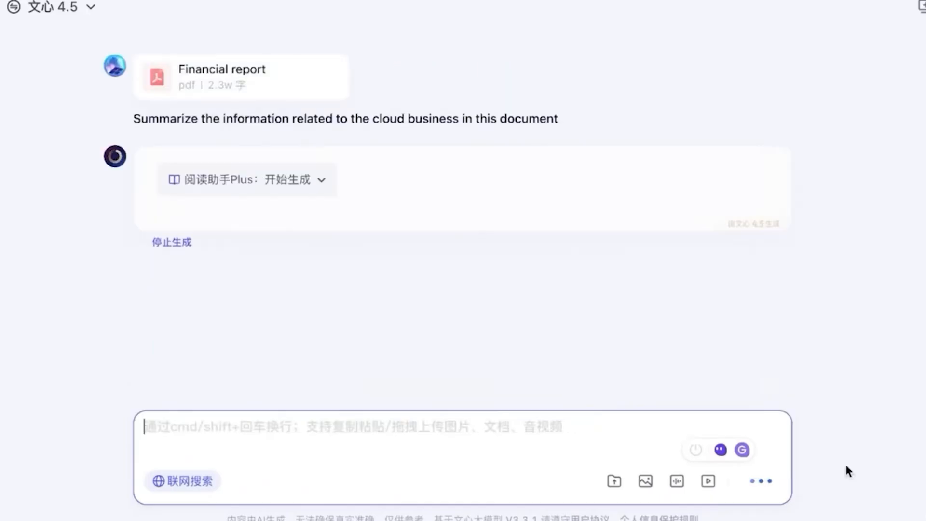